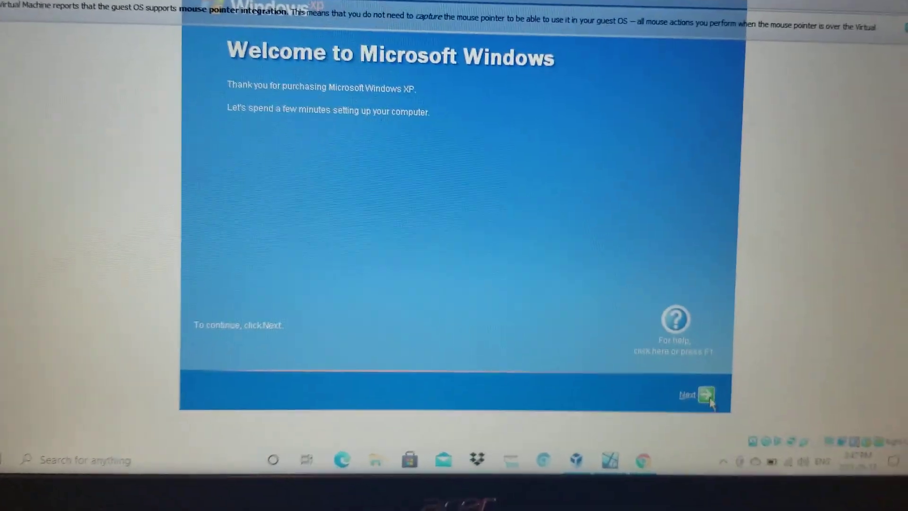
Step: Advance past the welcome page choosing 'No, this computer will connect directly to the Internet'
click(704, 395)
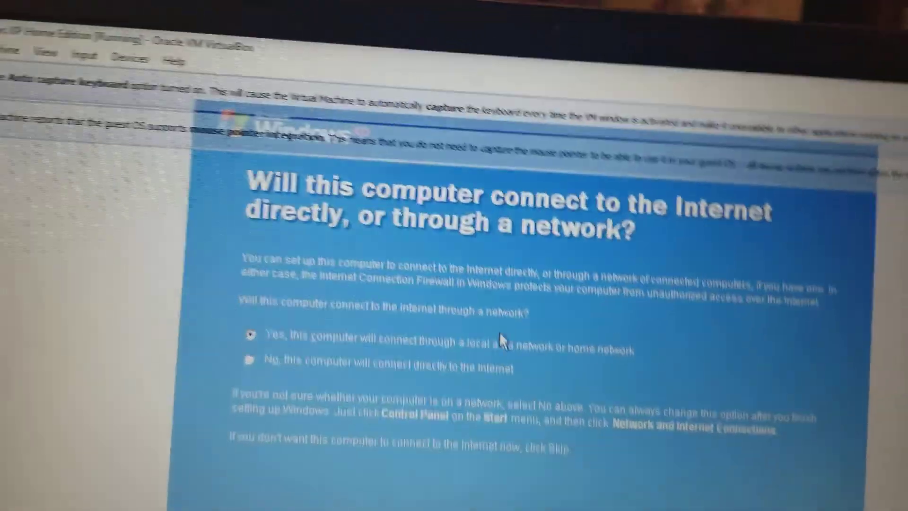
click(234, 292)
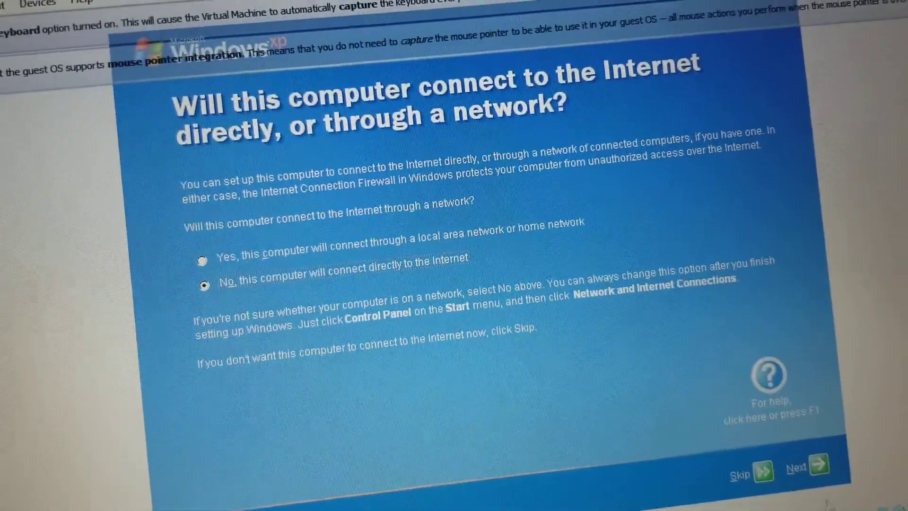
click(799, 465)
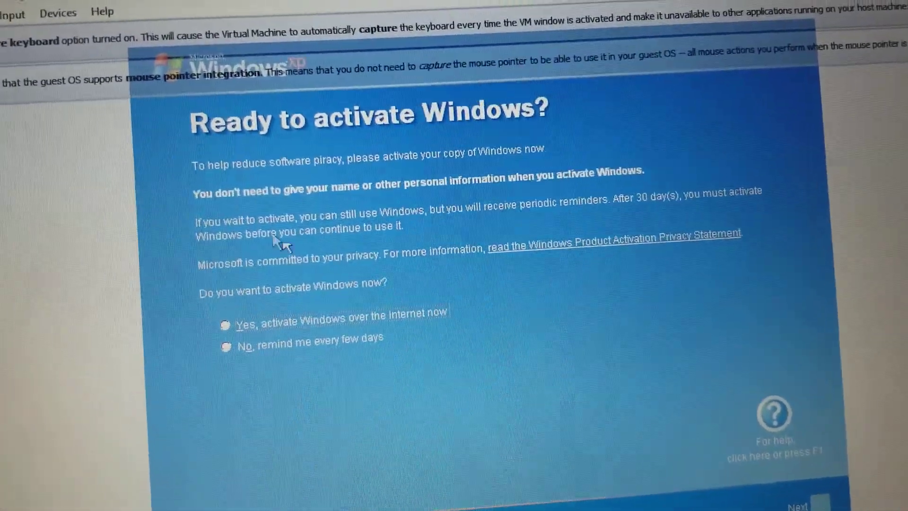
Step: Defer activation with 'No, remind me every few days' and continue to the Thank you page
click(231, 338)
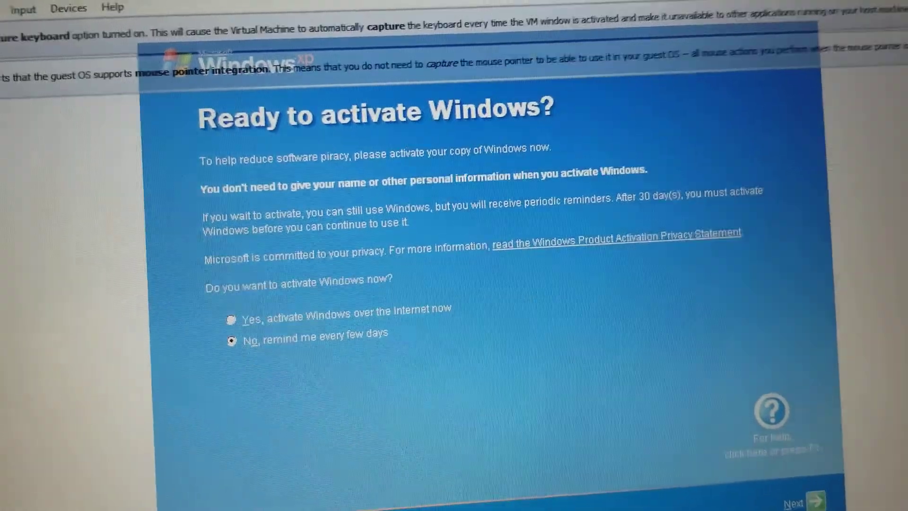
click(795, 501)
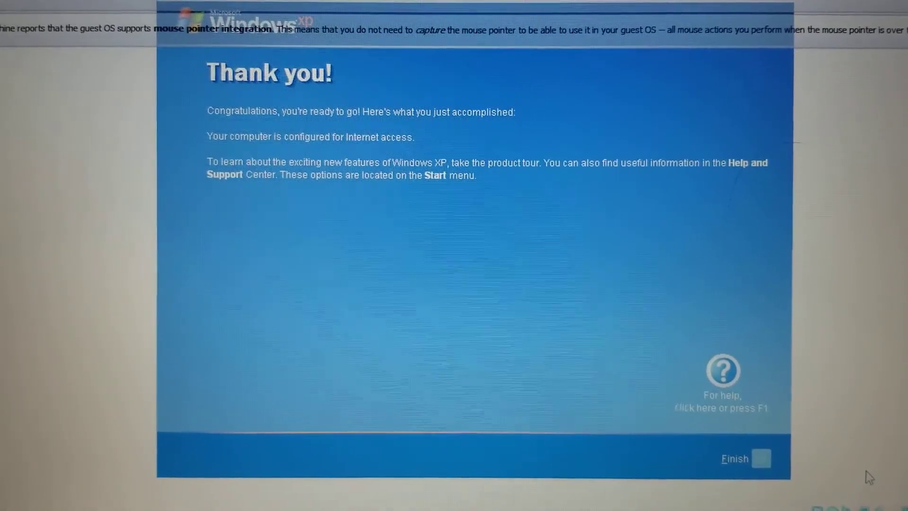
Step: Finish the XP setup so the guest loads its desktop
click(735, 458)
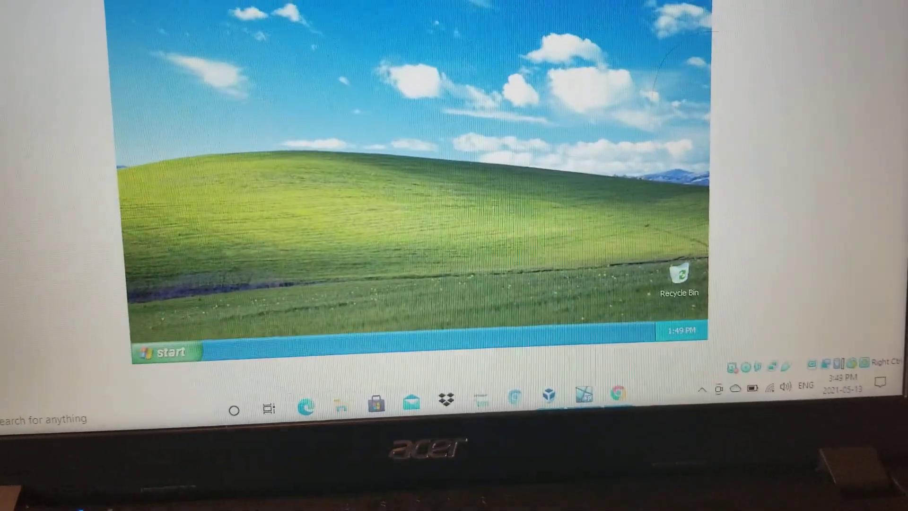
Step: Show the Start menu's All Programs list expanded to the Games submenu
click(165, 352)
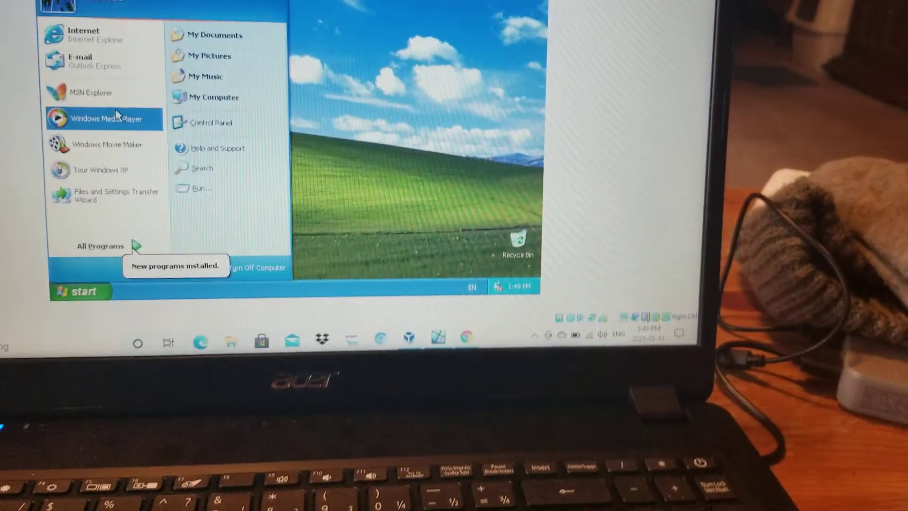
click(99, 246)
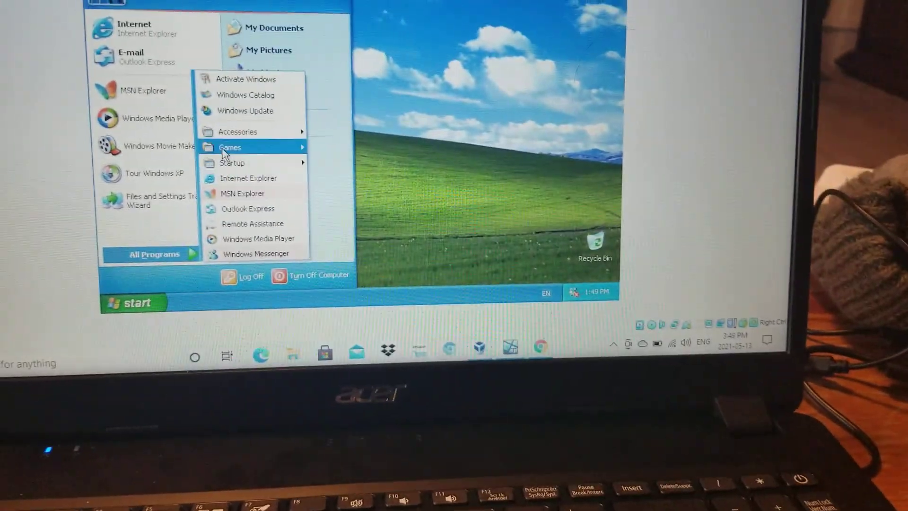
click(230, 147)
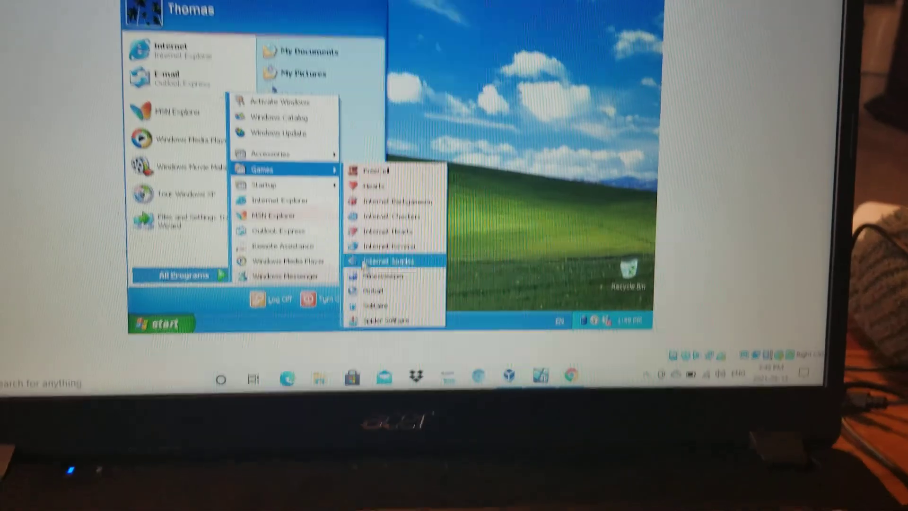